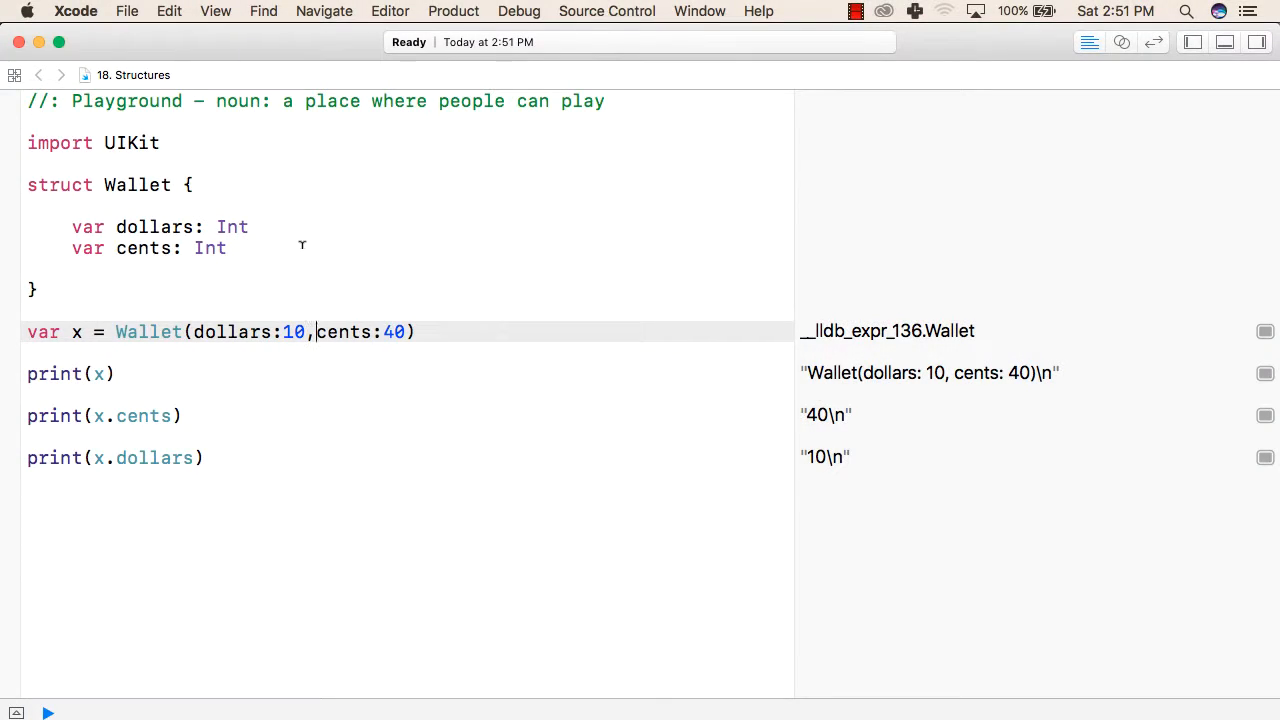
- Highlight the var keyword of the dollars property in the Wallet struct
{"action": "double_click", "coordinate": [60, 184]}
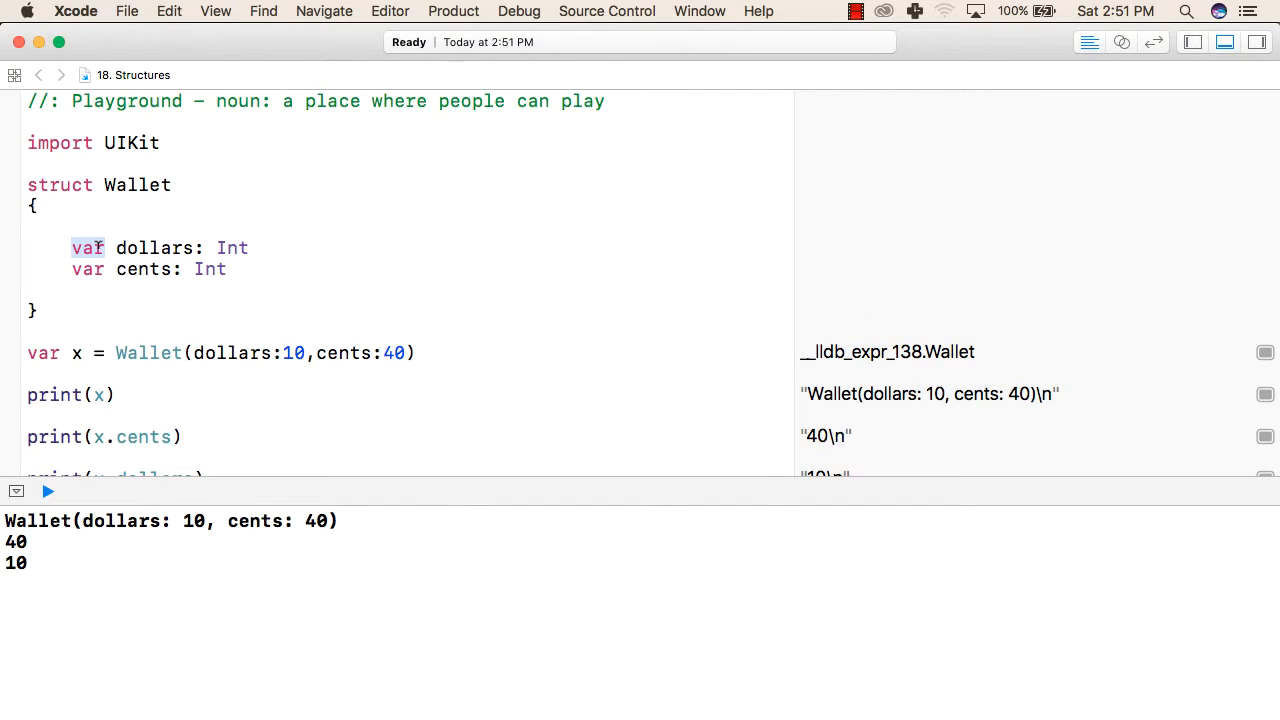
{"action": "left_click", "coordinate": [110, 248]}
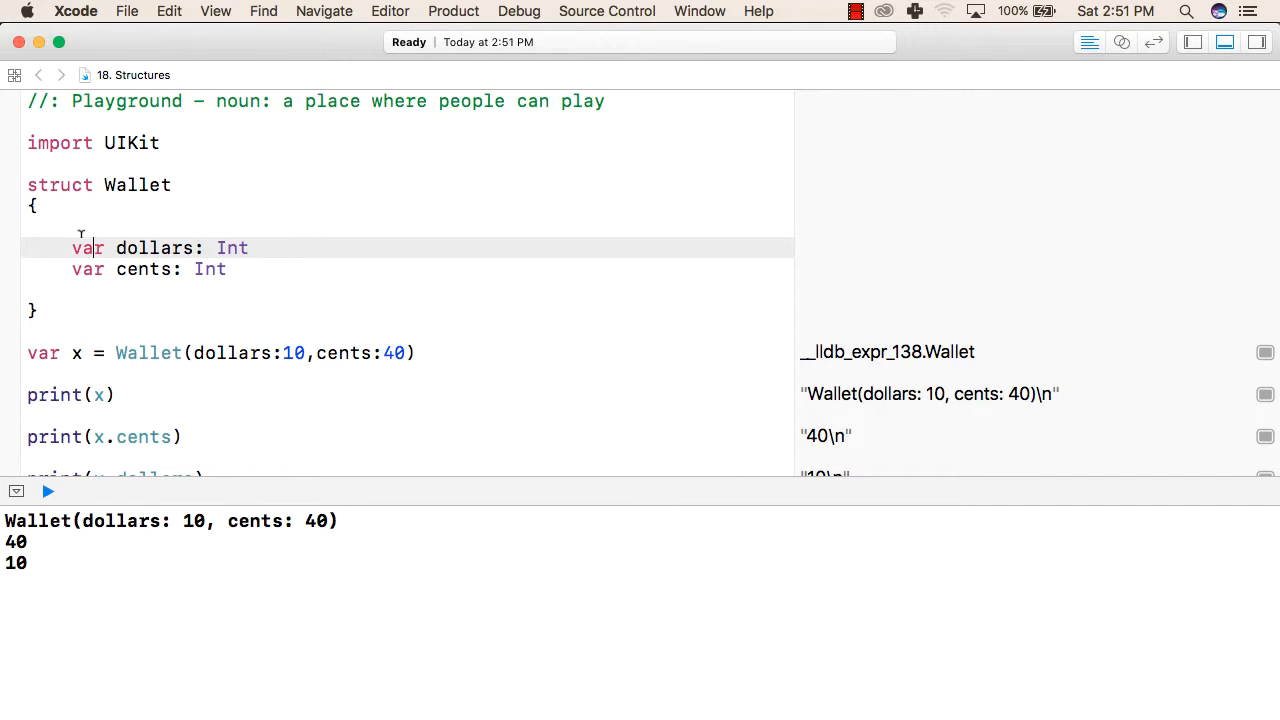
{"action": "double_click", "coordinate": [88, 248]}
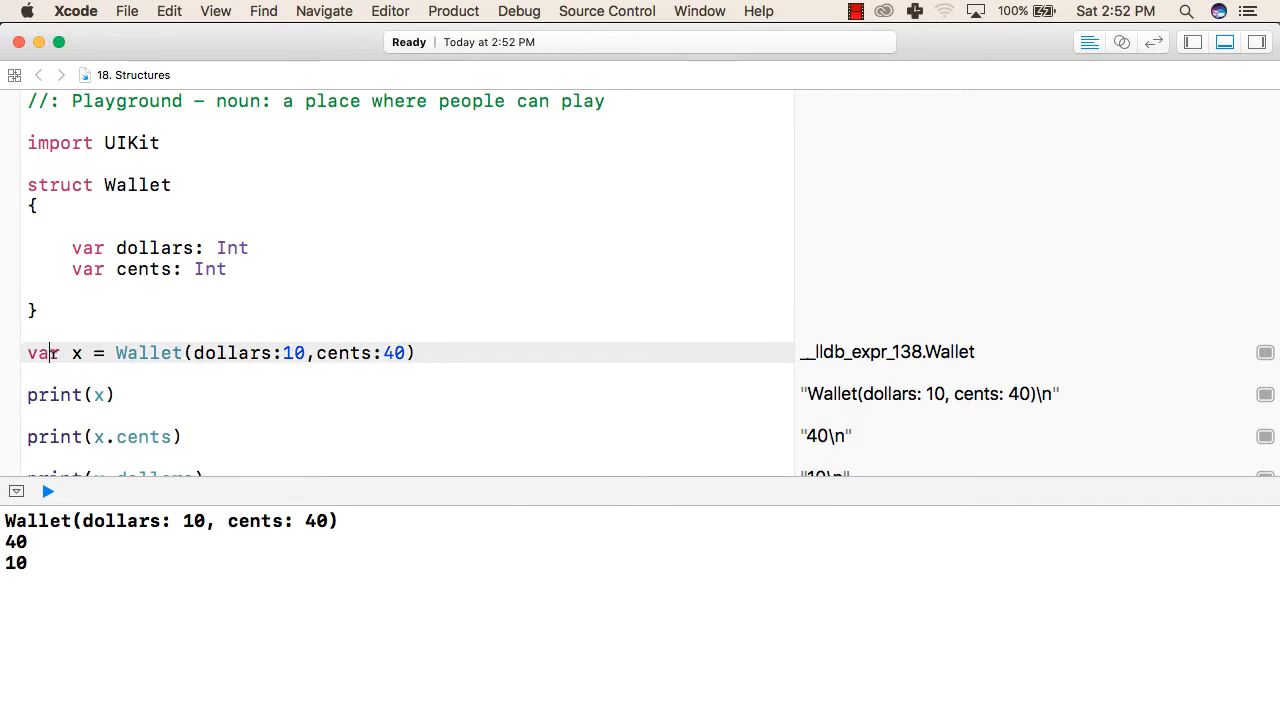
{"action": "double_click", "coordinate": [76, 352]}
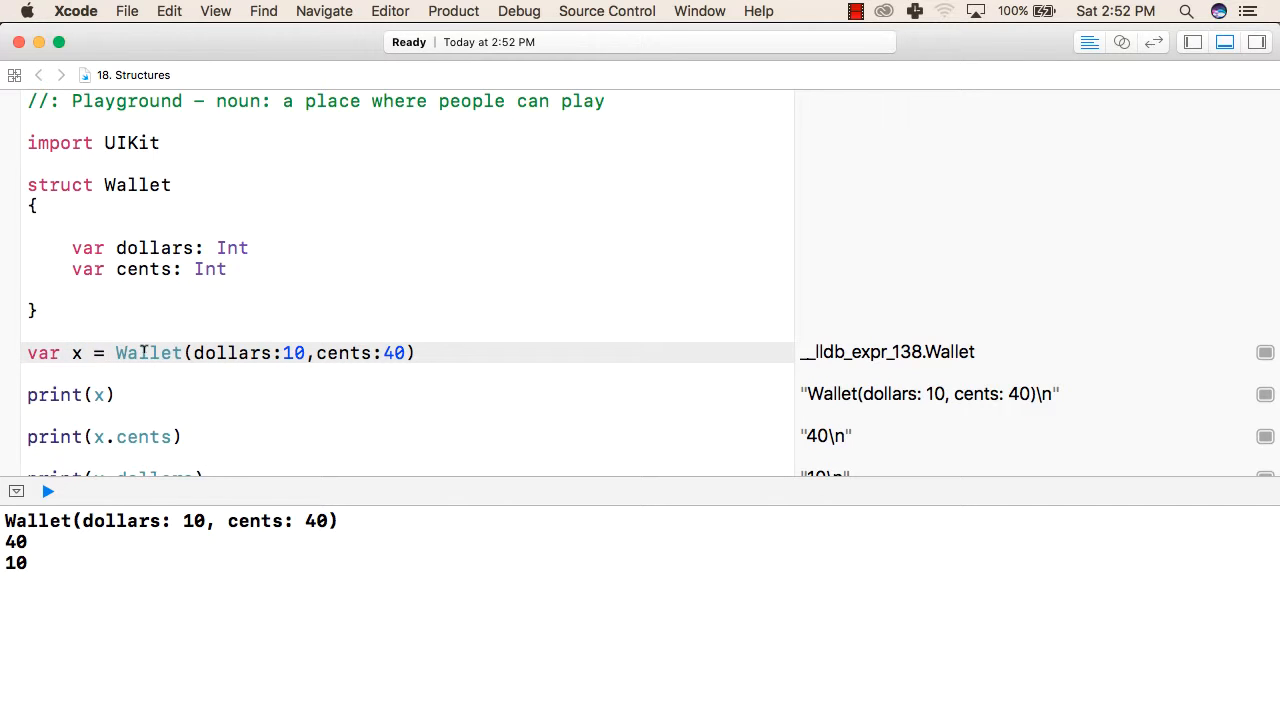
{"action": "double_click", "coordinate": [148, 352]}
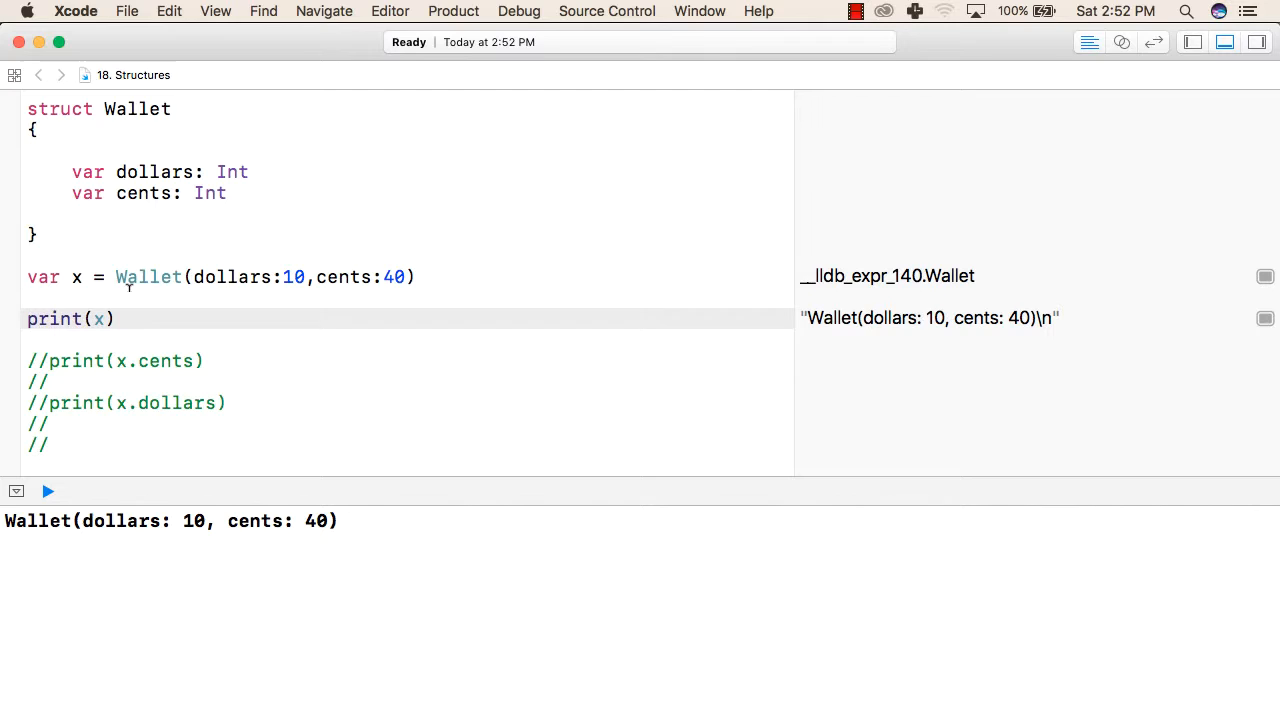
- Highlight the Wallet type and the dollars argument label in the instance creation line
{"action": "double_click", "coordinate": [76, 276]}
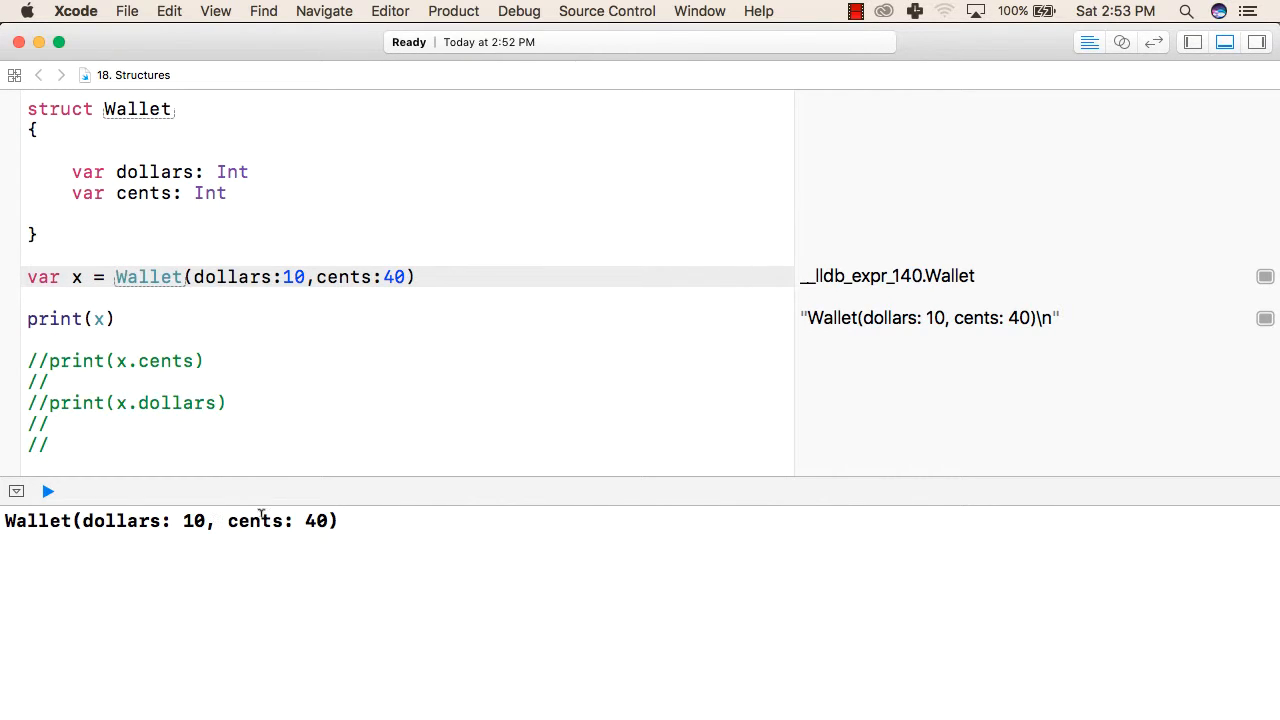
{"action": "double_click", "coordinate": [230, 276]}
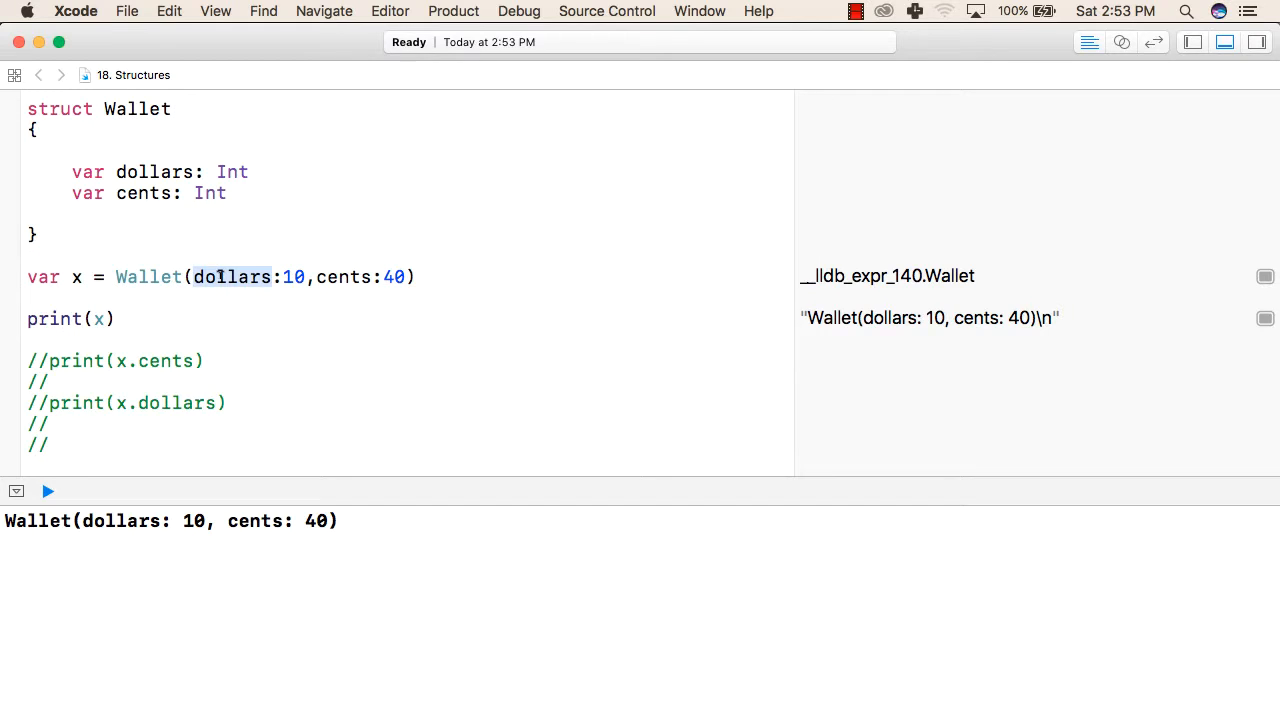